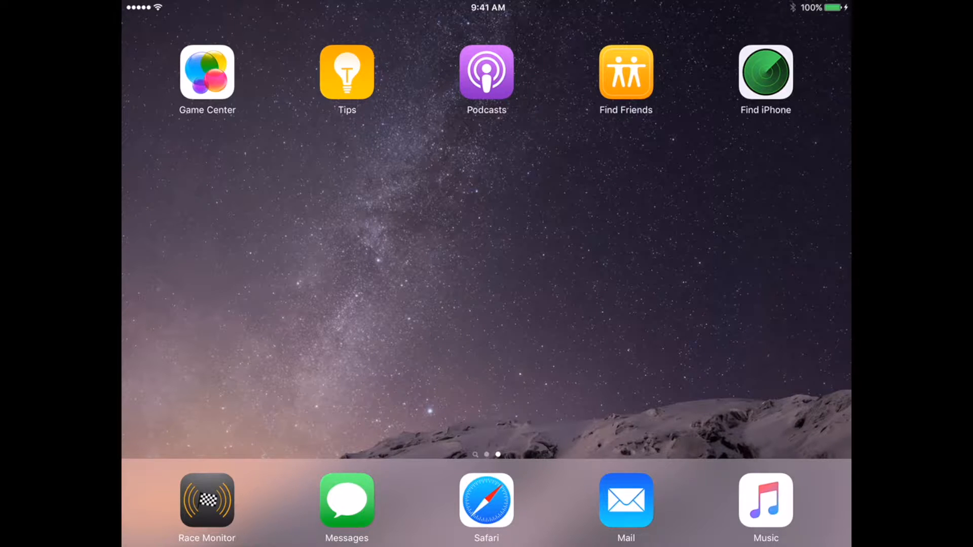
- Launch Race Monitor from the dock and scroll through the Current Races list
click(207, 500)
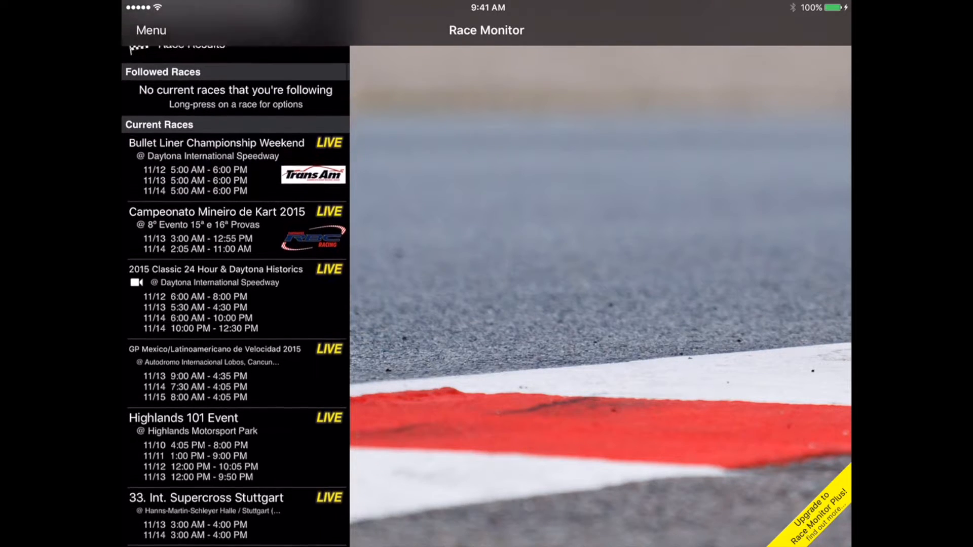
scroll(down, 3)
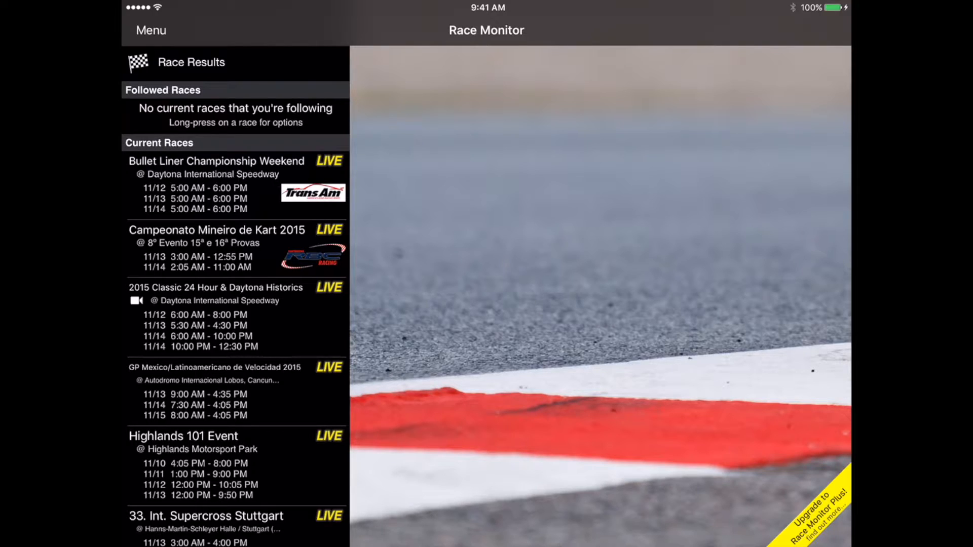
- Open Bullet Liner Championship Weekend and try viewing car #51's individual lap times
click(218, 185)
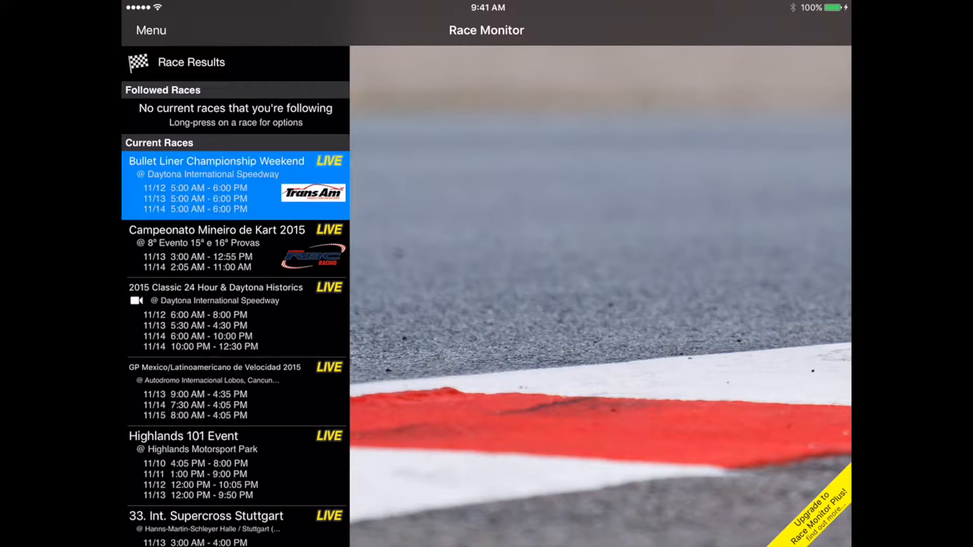
click(234, 185)
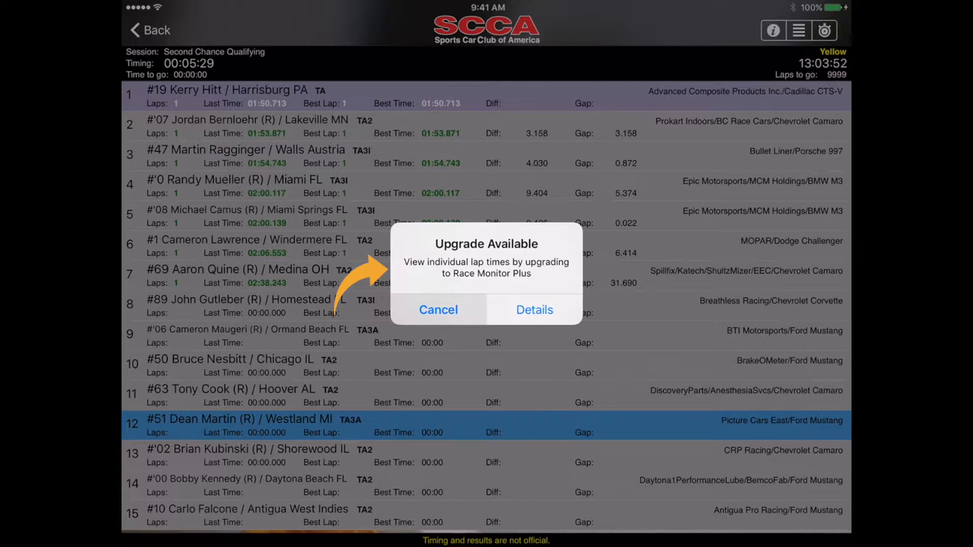
- View the Race Monitor Plus feature details, then close them
click(438, 310)
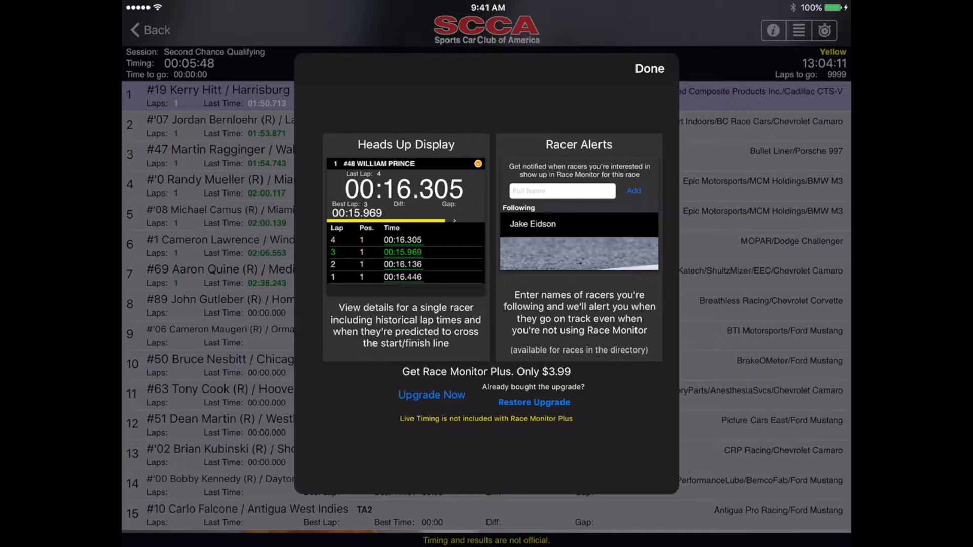
click(649, 68)
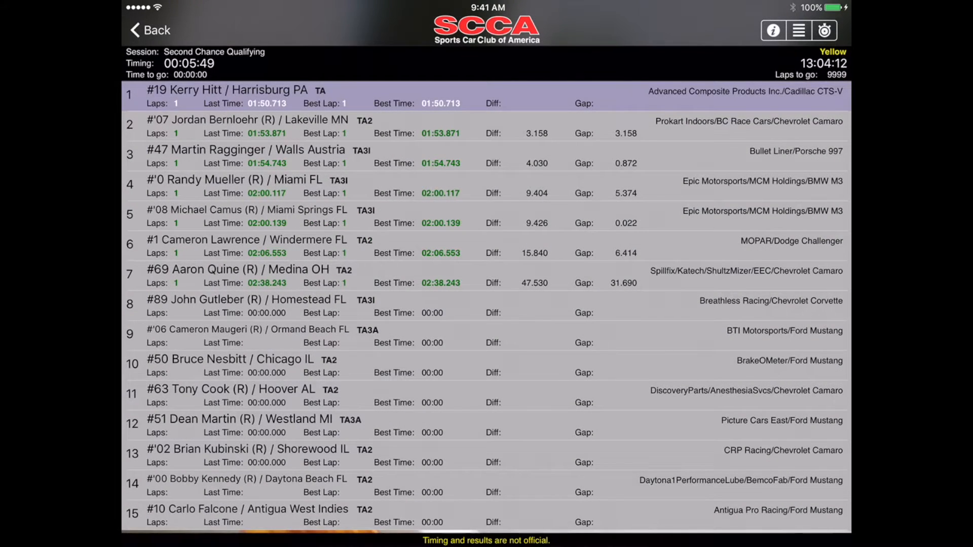
- Return to the races list and open the Upgrade to Race Monitor Plus banner
click(151, 29)
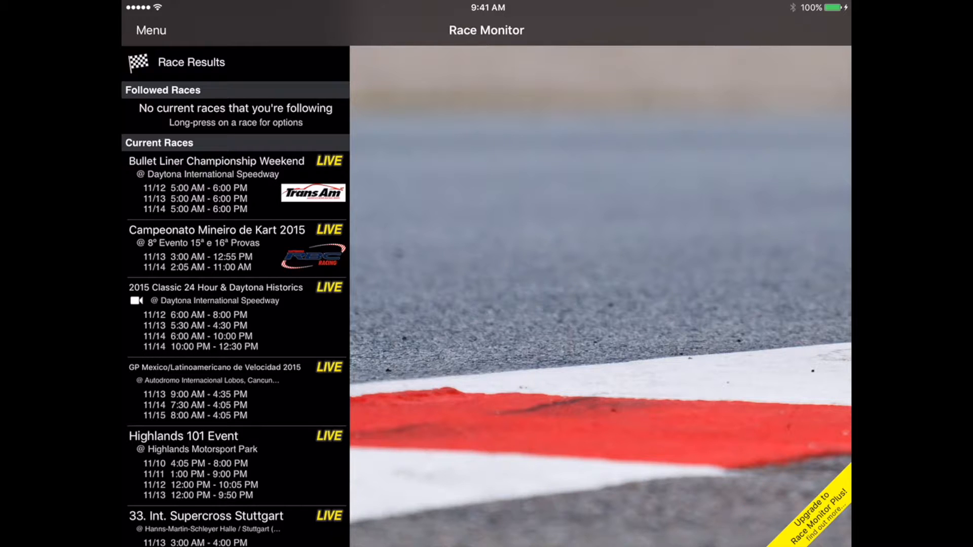
click(815, 509)
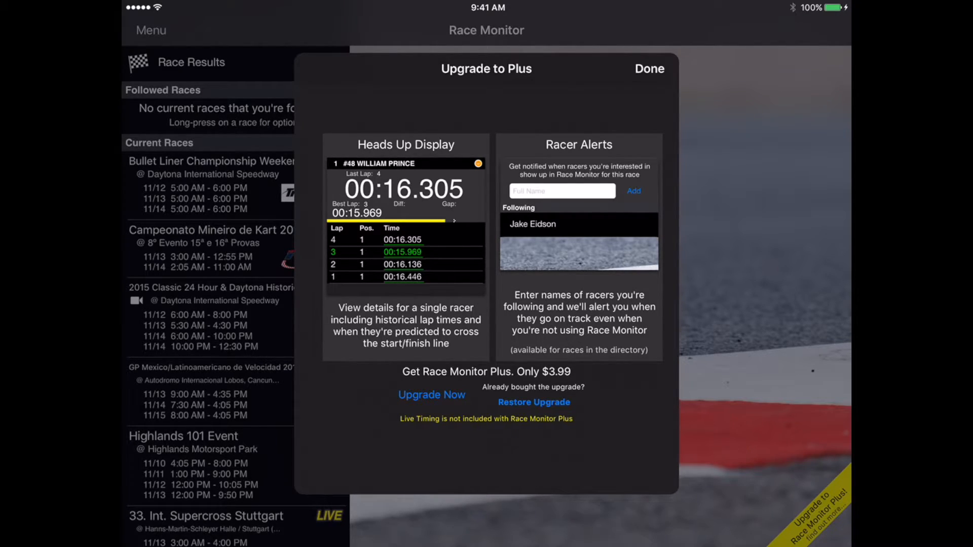
- Buy Race Monitor Plus with Upgrade Now and confirm the iTunes Store password
click(431, 395)
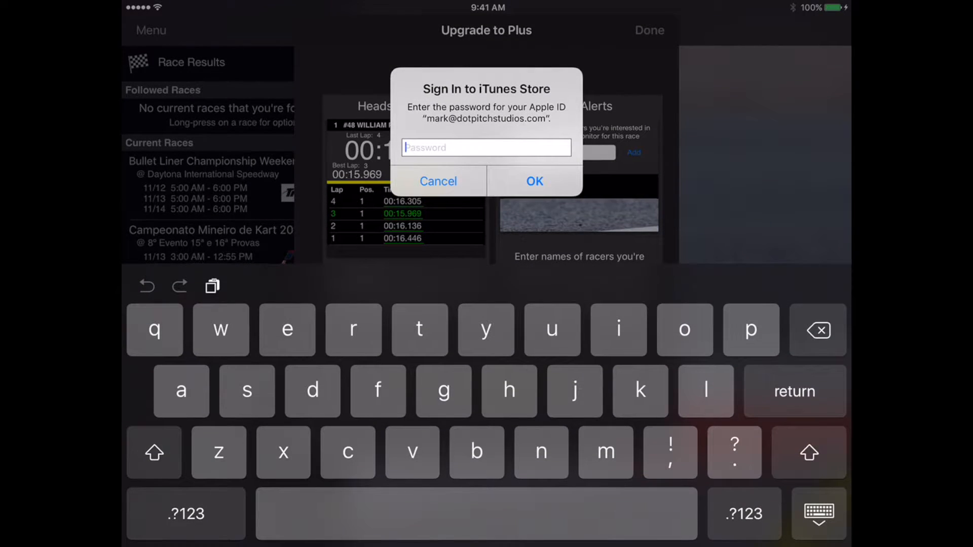
click(438, 181)
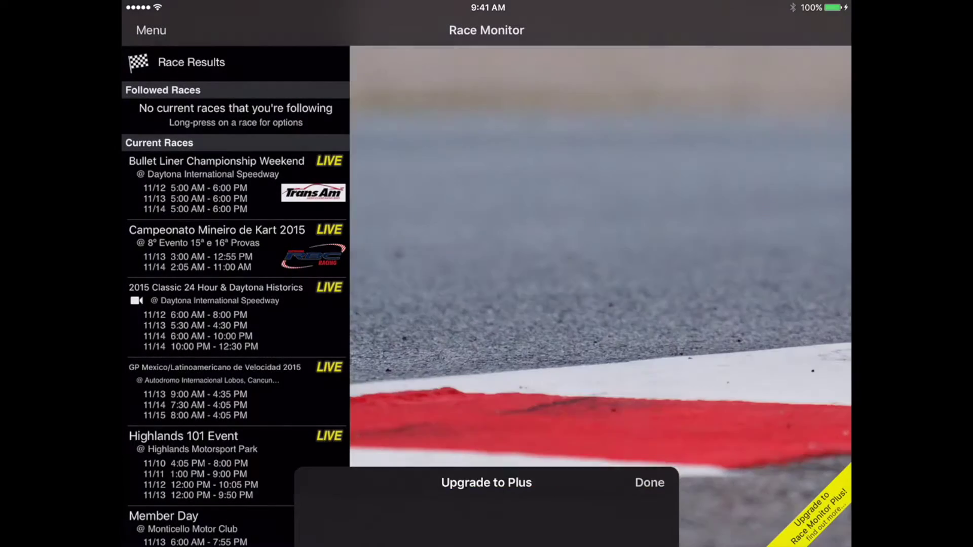
- Dismiss the upgrade offer, then open Replay - Rok Cup MiniRok under Kart Racing
click(649, 483)
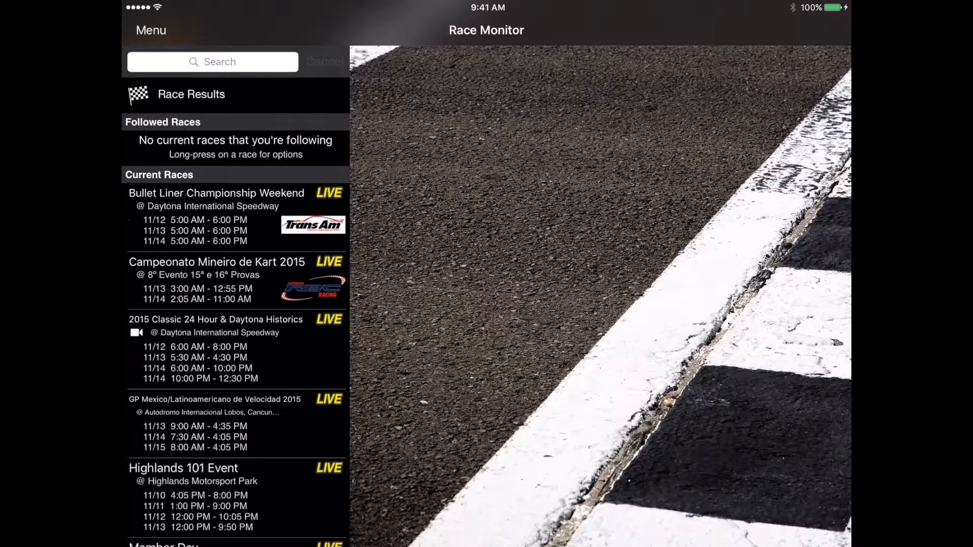
click(150, 29)
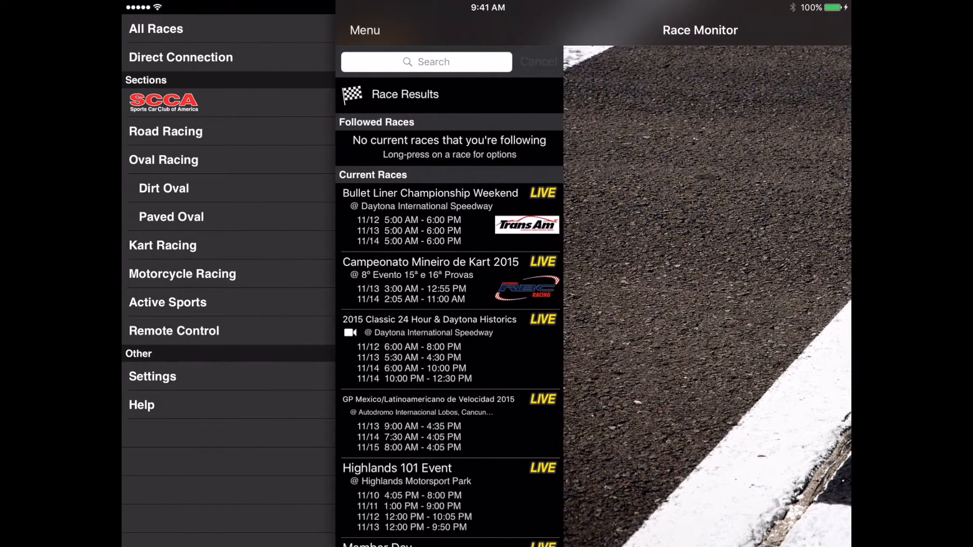
click(163, 245)
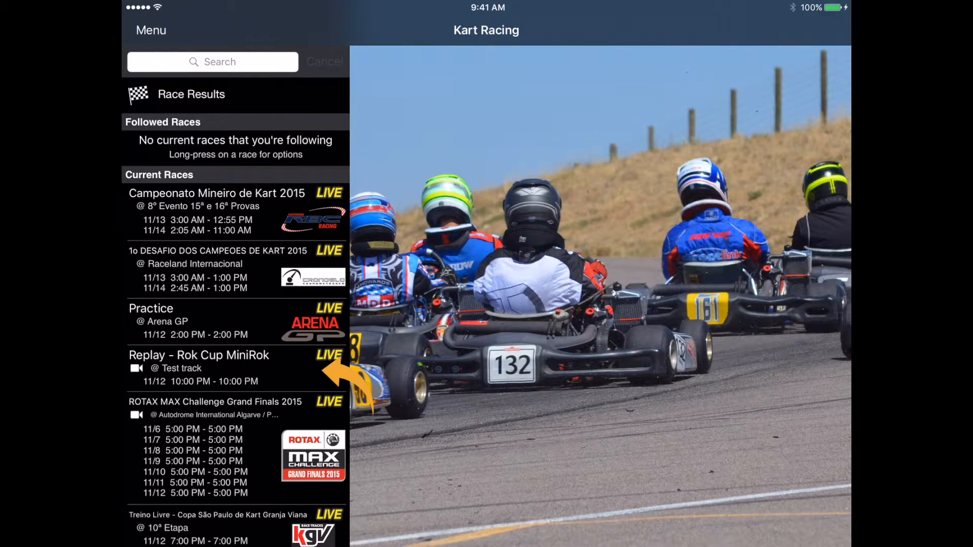
click(199, 368)
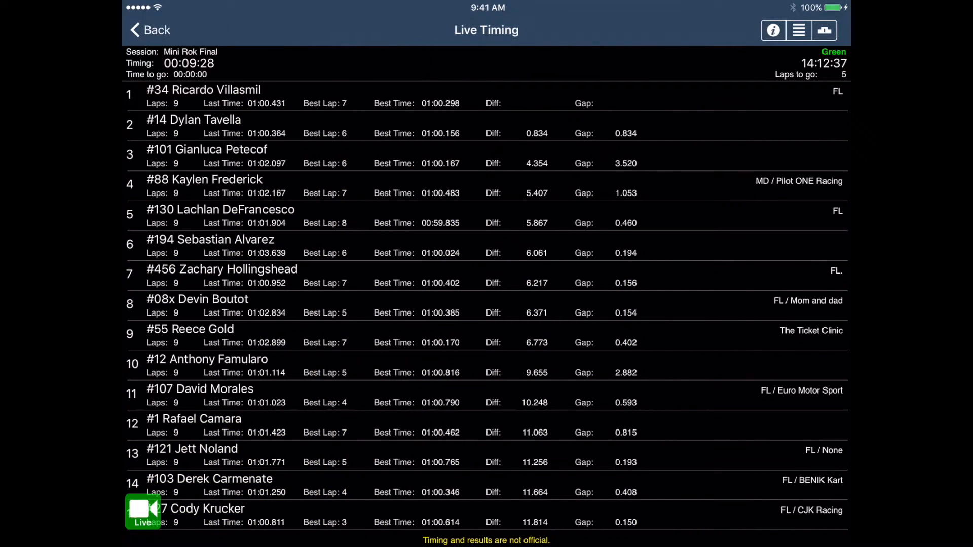